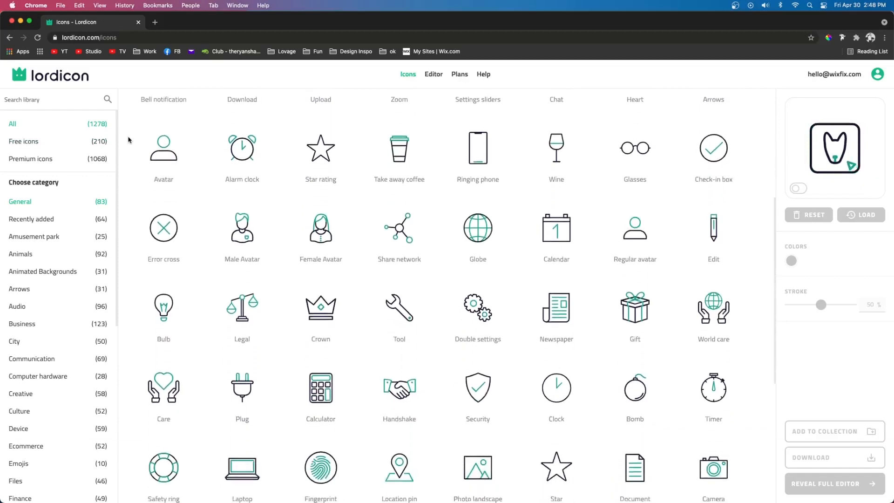
Step: Scroll down through Lordicon's free Icons library categories toward the Laptop icon
{"action": "scroll", "scroll_direction": "down", "scroll_amount": 3}
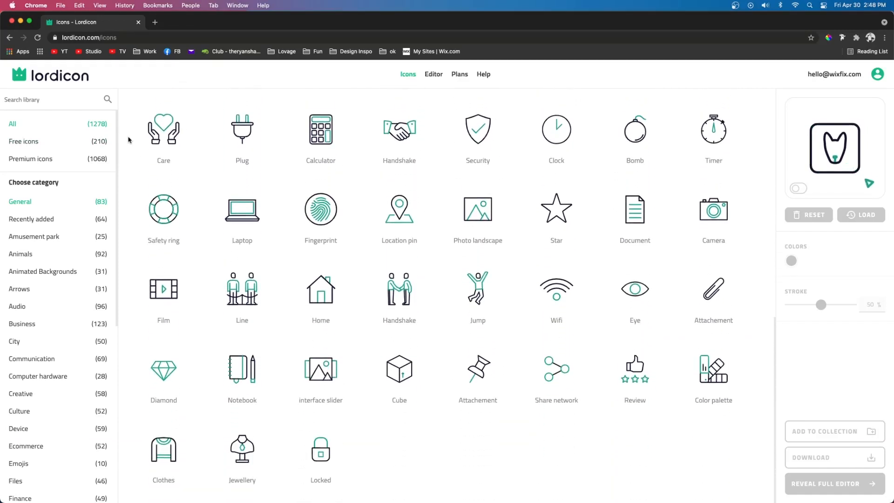
{"action": "scroll", "scroll_direction": "down", "scroll_amount": 3}
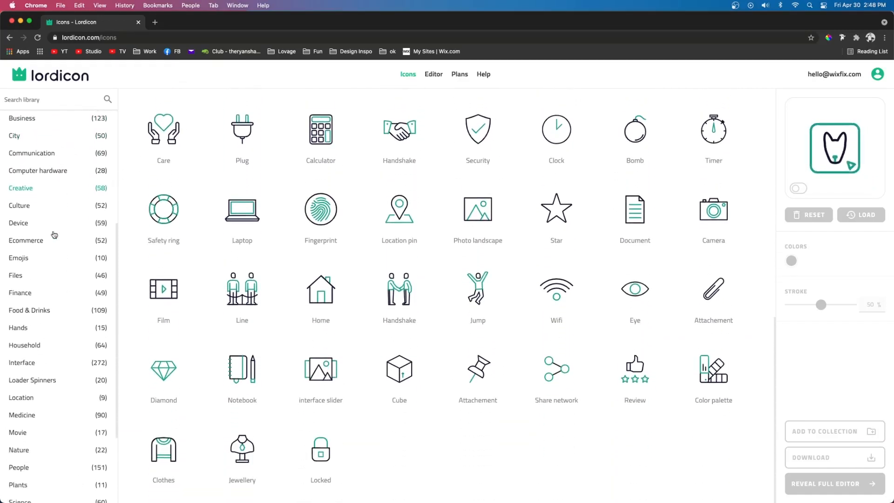
{"action": "scroll", "scroll_direction": "down", "scroll_amount": 3}
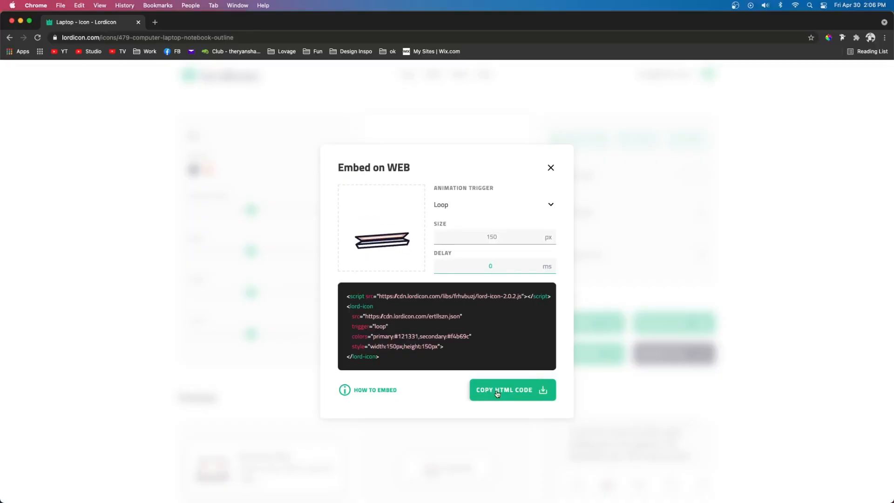
Step: Copy the Laptop icon's HTML embed code from the Embed on WEB dialog
{"action": "left_click", "coordinate": [512, 390]}
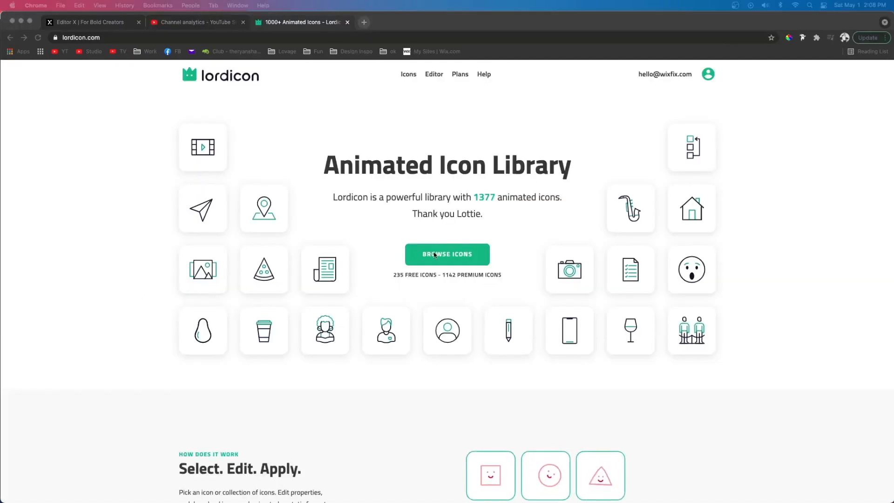
Step: Browse the Computer hardware icons and open the Laptop icon in the full editor
{"action": "left_click", "coordinate": [447, 255]}
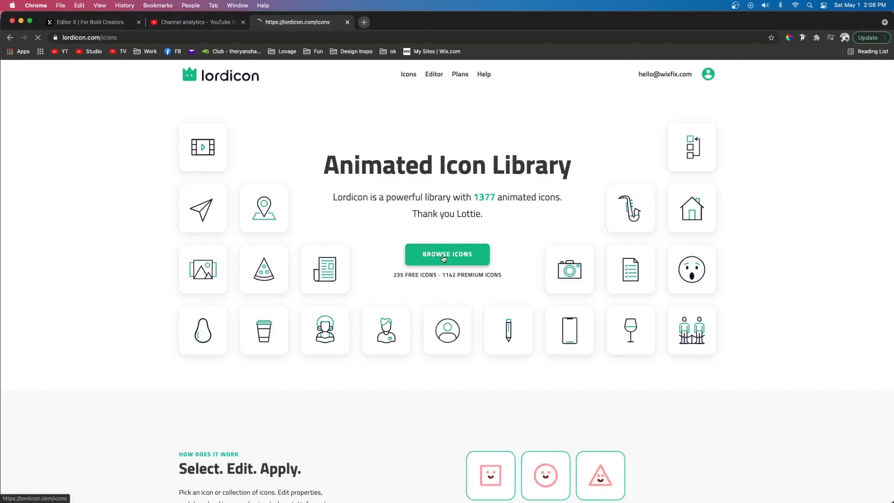
{"action": "left_click", "coordinate": [447, 254]}
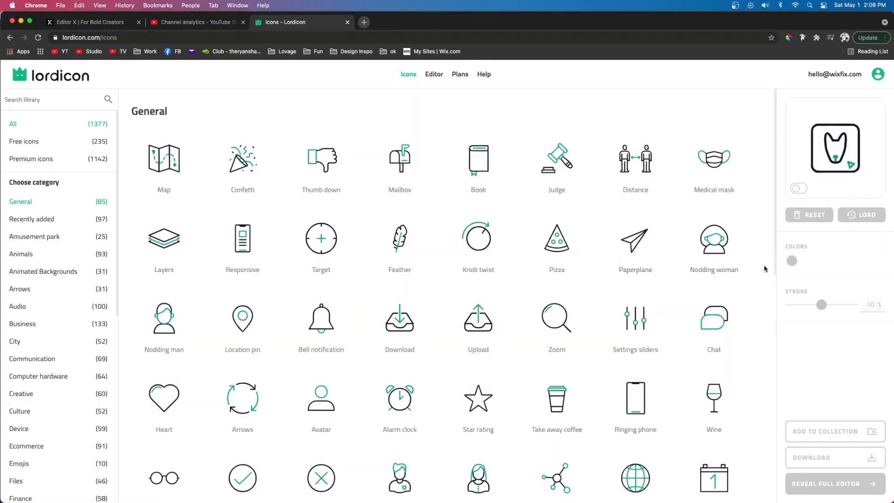
{"action": "left_click", "coordinate": [38, 377]}
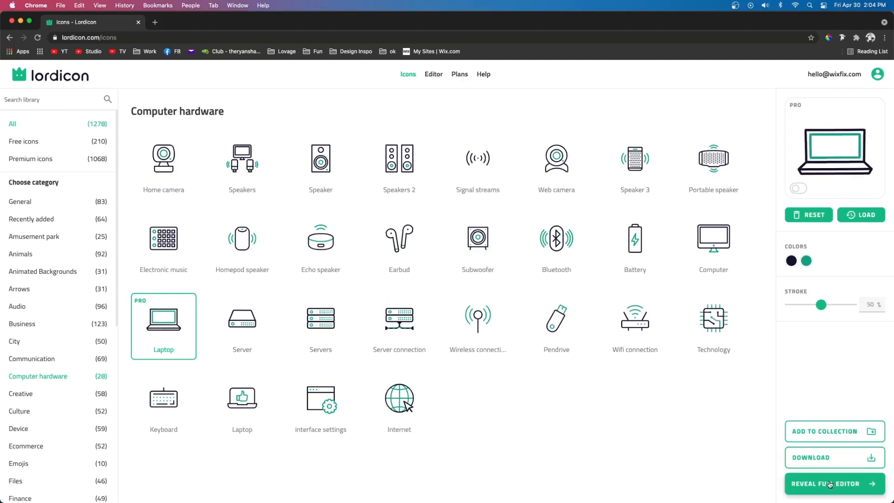
{"action": "left_click", "coordinate": [830, 484]}
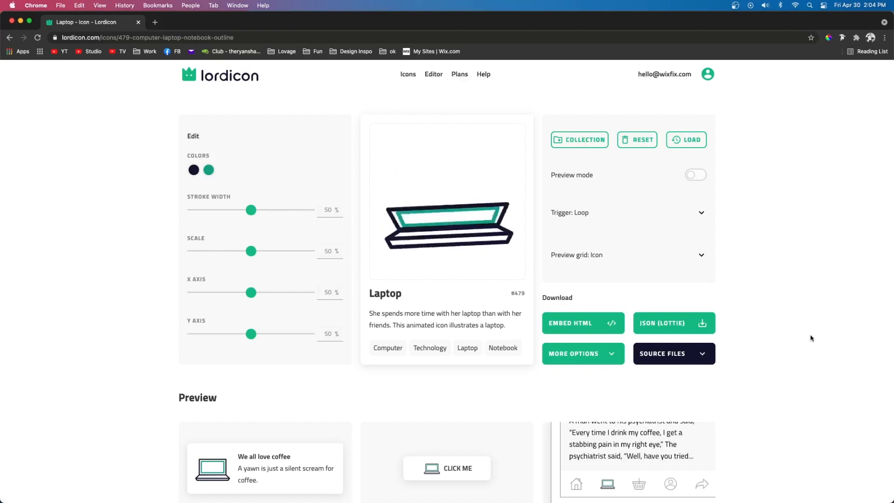
Step: Change the laptop's accent colour to pale salmon and reset stroke width to 50%
{"action": "left_click", "coordinate": [193, 170]}
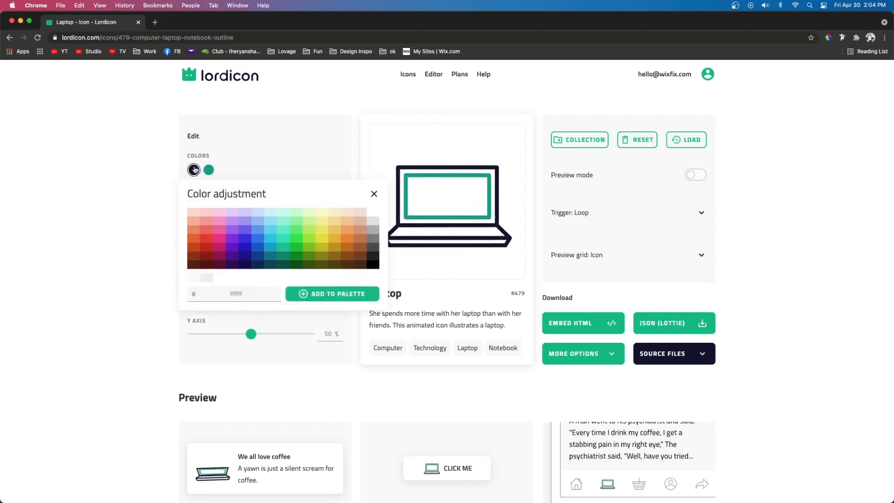
{"action": "left_click", "coordinate": [208, 170]}
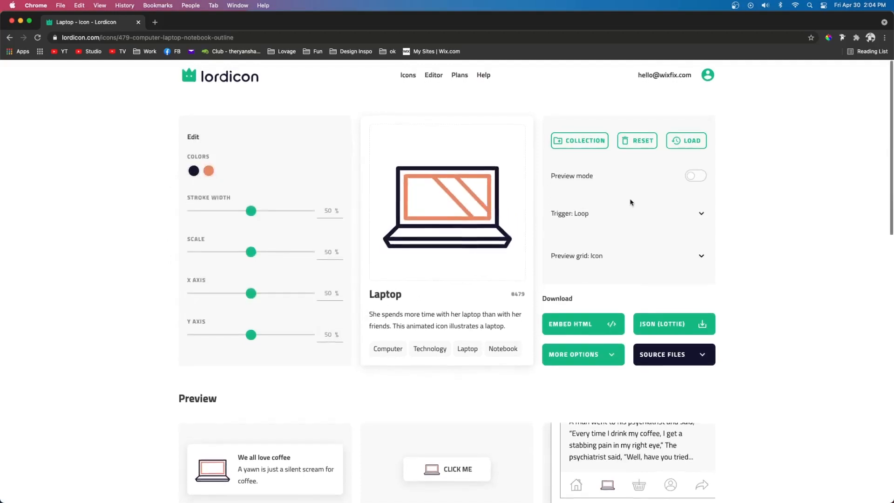
{"action": "left_click", "coordinate": [208, 170]}
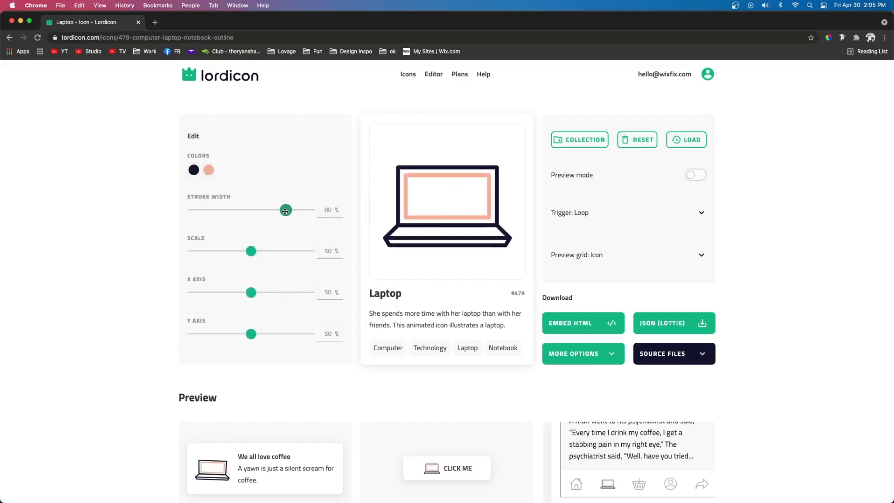
{"action": "left_click_drag", "start_coordinate": [285, 211], "coordinate": [231, 210]}
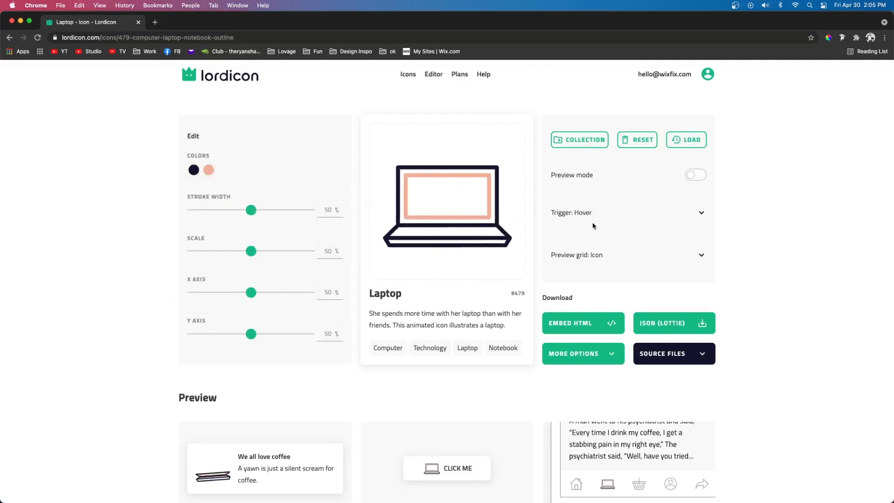
Step: Change the Laptop icon's animation trigger from Hover to Morph
{"action": "left_click", "coordinate": [628, 213]}
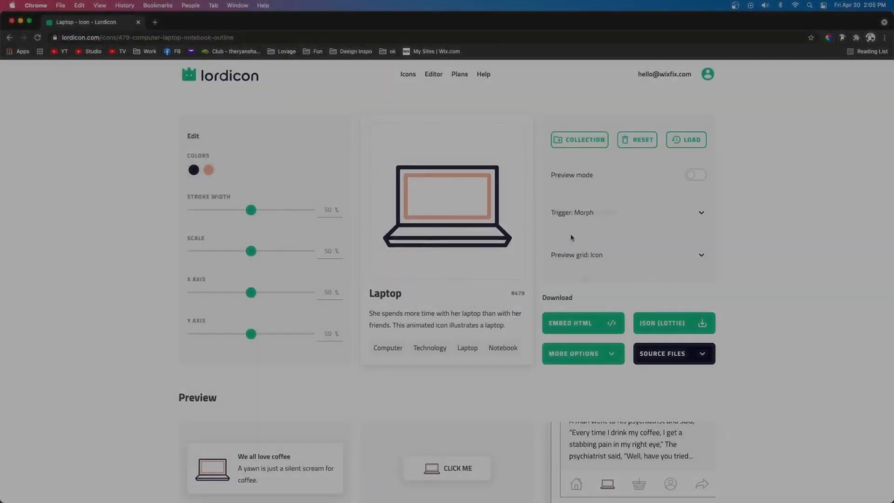
Step: Check the Source Files formats, then copy the customised laptop icon's HTML embed code
{"action": "scroll", "scroll_direction": "down", "scroll_amount": 3}
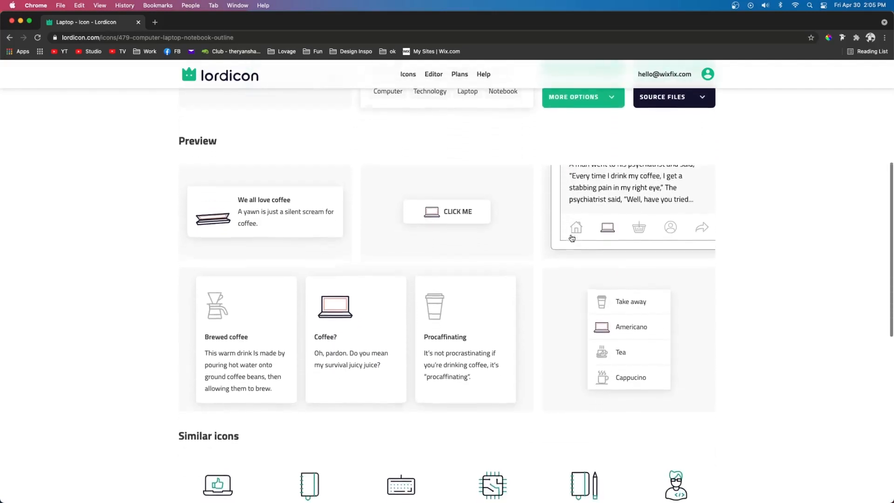
{"action": "scroll", "scroll_direction": "down", "scroll_amount": 3}
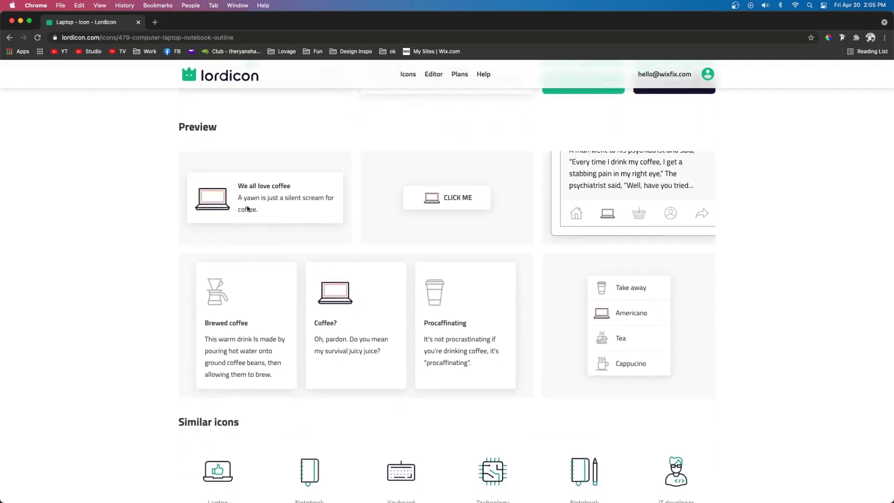
{"action": "mouse_move", "coordinate": [429, 214]}
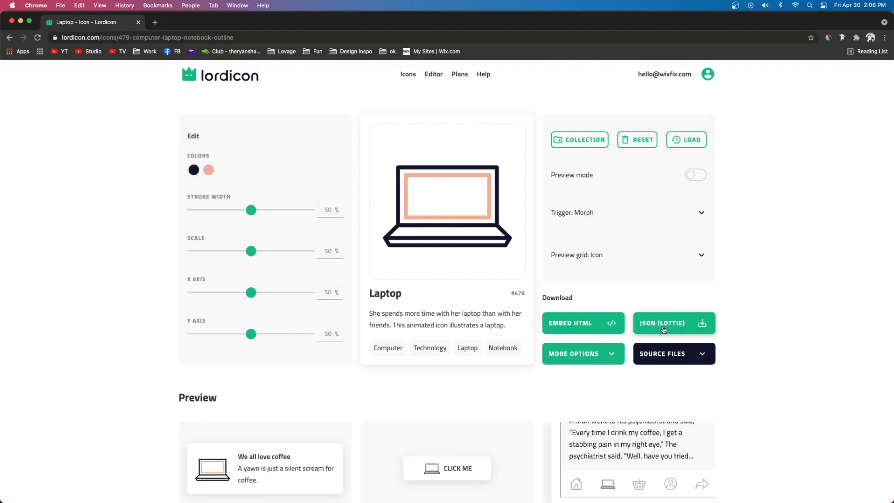
{"action": "left_click", "coordinate": [663, 354]}
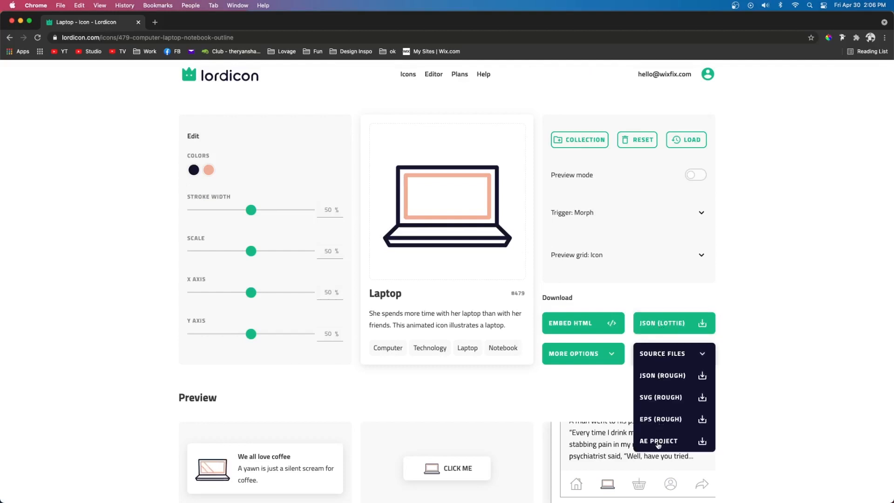
{"action": "left_click", "coordinate": [584, 354]}
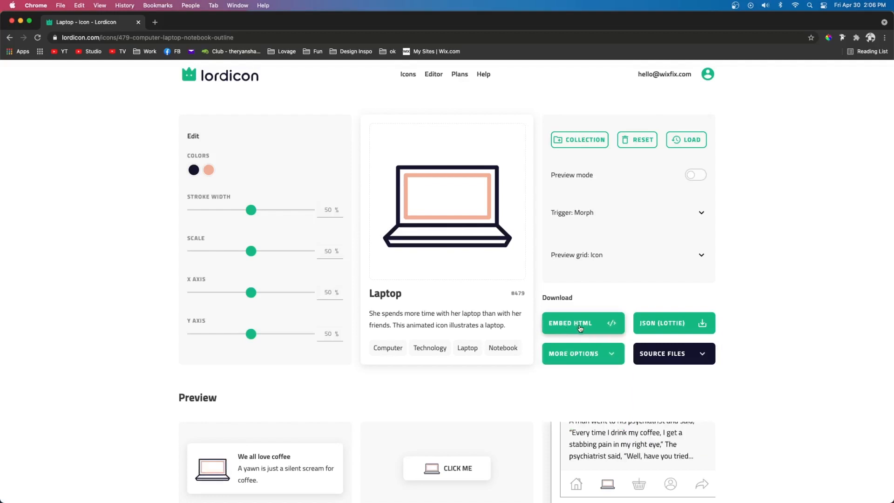
{"action": "left_click", "coordinate": [580, 323]}
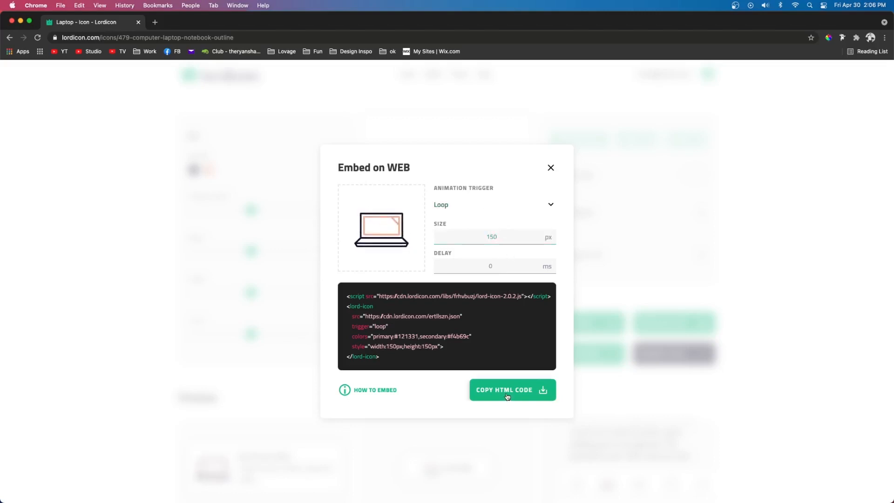
{"action": "left_click", "coordinate": [507, 390]}
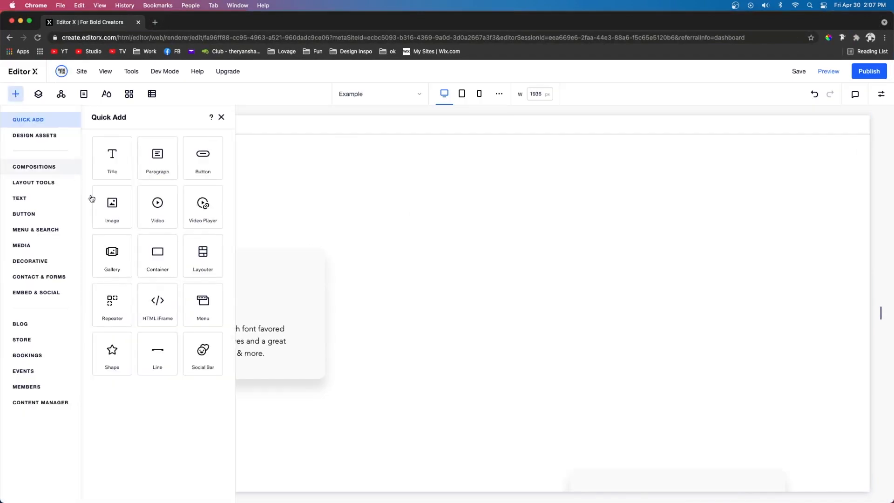
{"action": "mouse_move", "coordinate": [157, 304]}
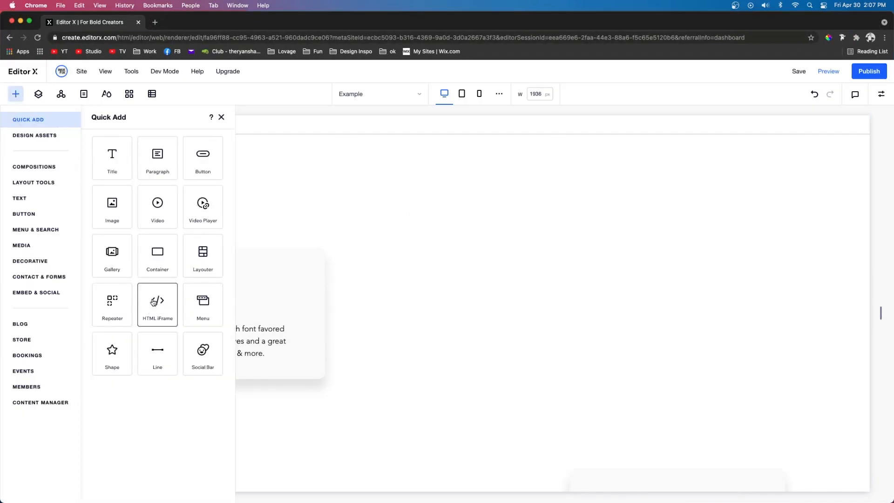
Step: Add a custom HTML embed element to the Editor X page
{"action": "left_click", "coordinate": [34, 293]}
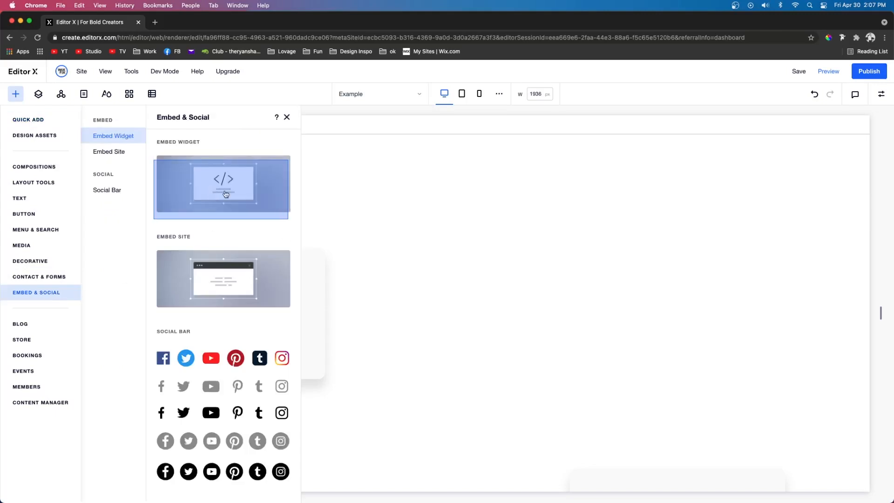
{"action": "left_click", "coordinate": [223, 188]}
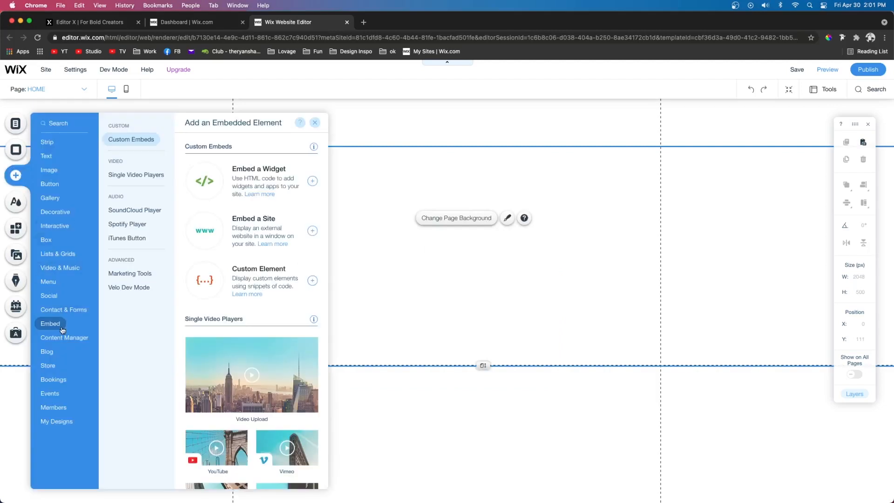
{"action": "mouse_move", "coordinate": [251, 179]}
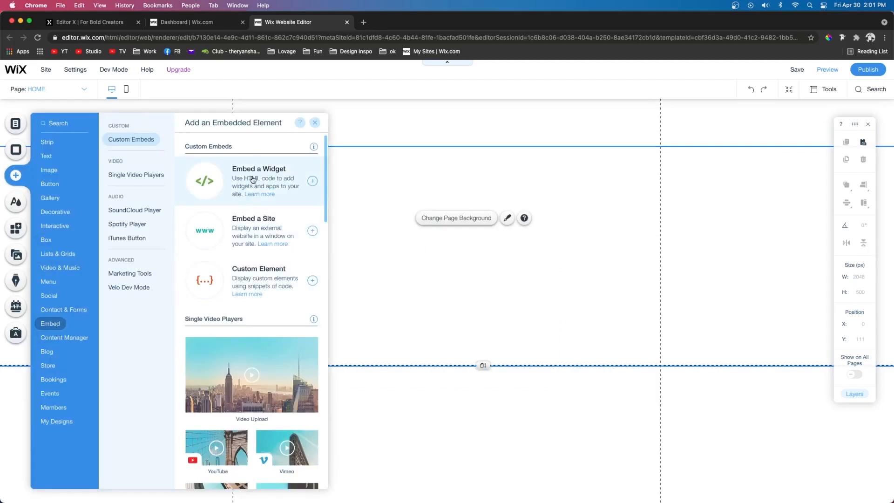
{"action": "left_click", "coordinate": [312, 180]}
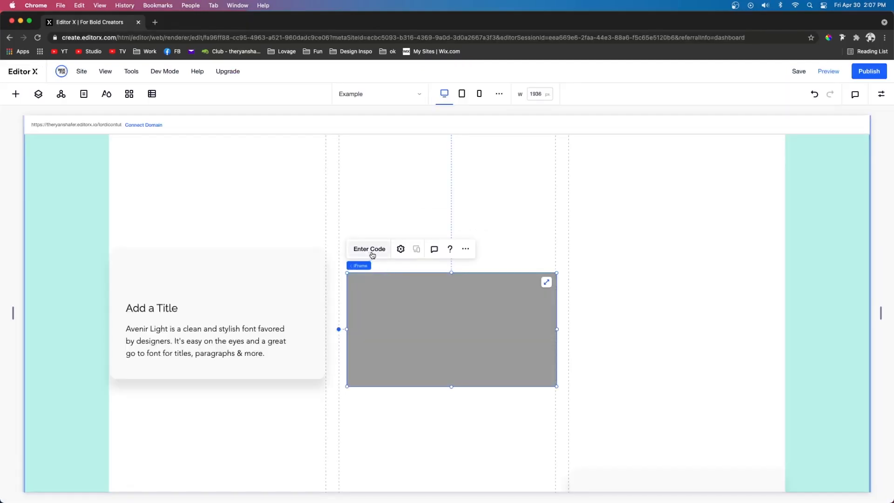
Step: Paste the Lordicon script code into the embed's HTML settings and update it
{"action": "left_click", "coordinate": [400, 248]}
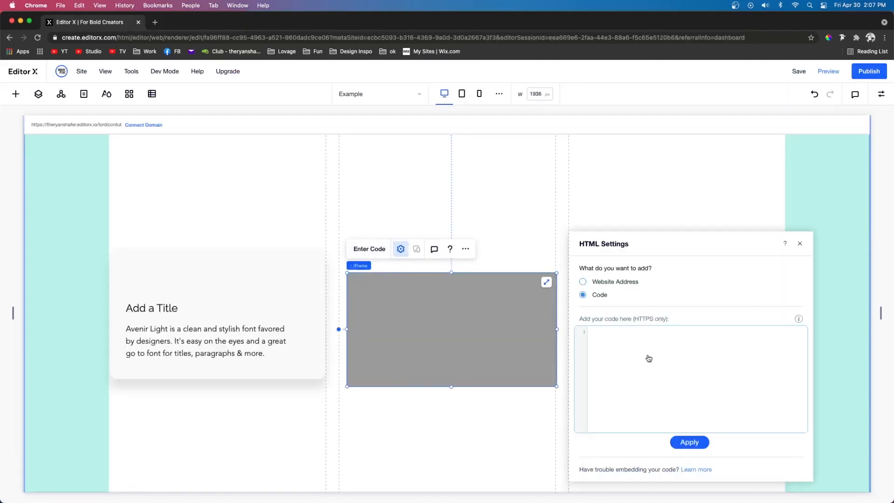
{"action": "type", "text": "<script src=\"https://cdn.lordicon.com/libs/frhvbuzj/lord-icon-2.0.2.js\"></script>"}
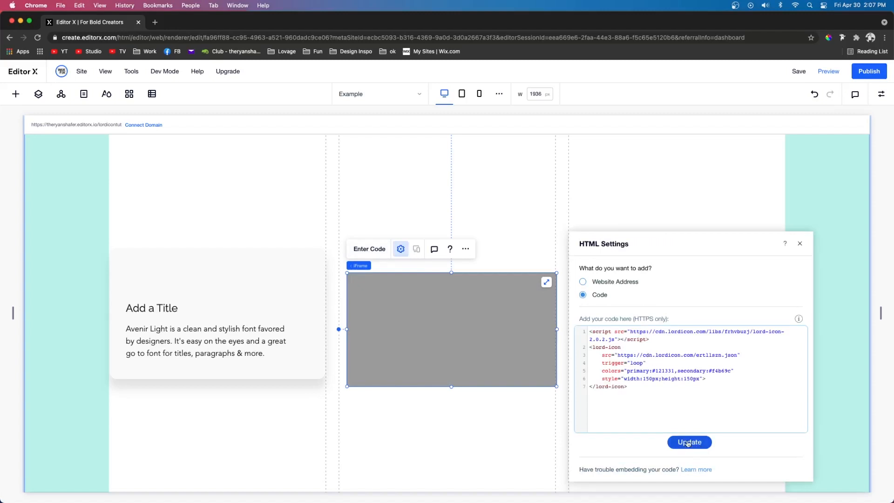
{"action": "left_click", "coordinate": [689, 442]}
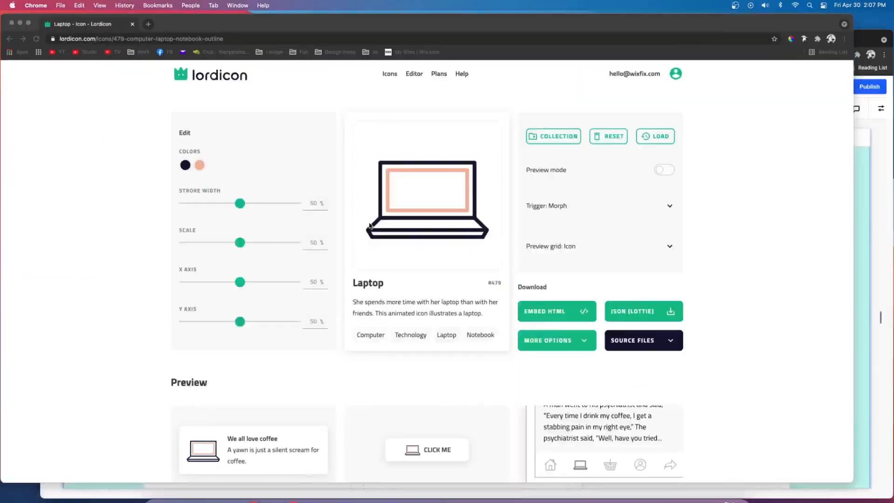
Step: Open the laptop icon's web embed options and set the size to 100 px
{"action": "left_click", "coordinate": [557, 311]}
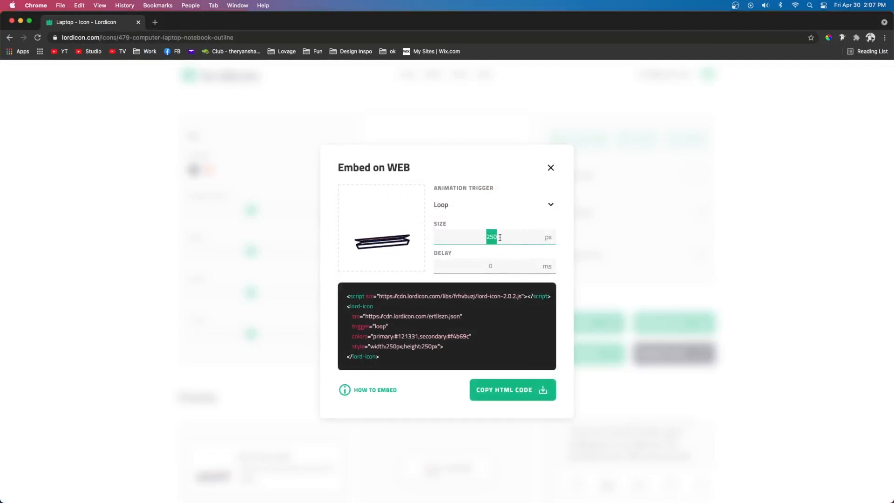
{"action": "type", "text": "100px;height:100px\">"}
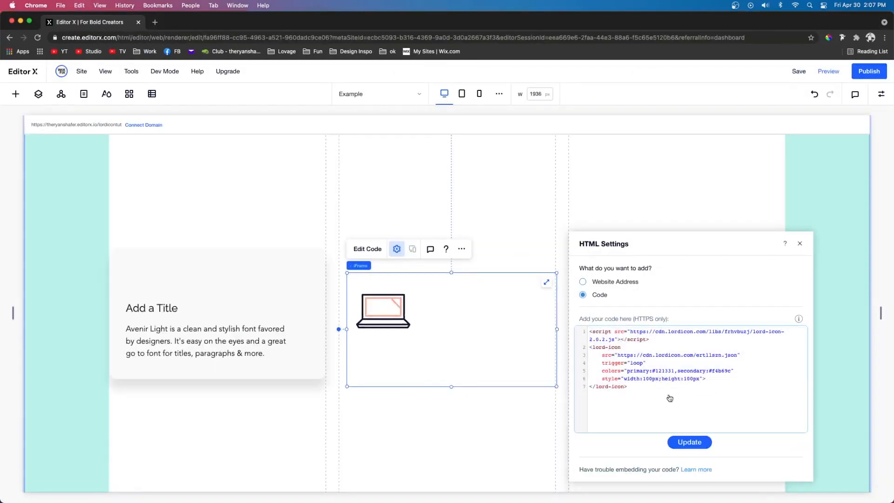
Step: Apply the 100 px icon code, review the HTML settings, then shrink the embed to fit
{"action": "left_click", "coordinate": [800, 243]}
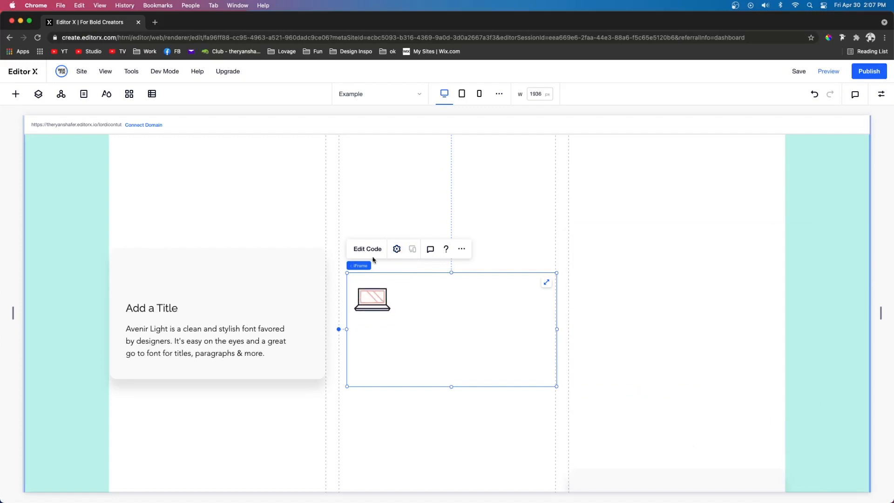
{"action": "left_click", "coordinate": [396, 249]}
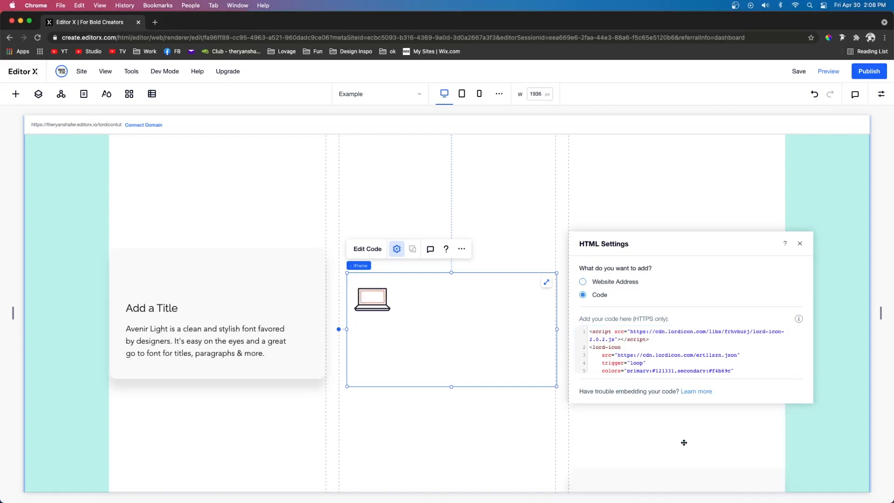
{"action": "left_click", "coordinate": [800, 243]}
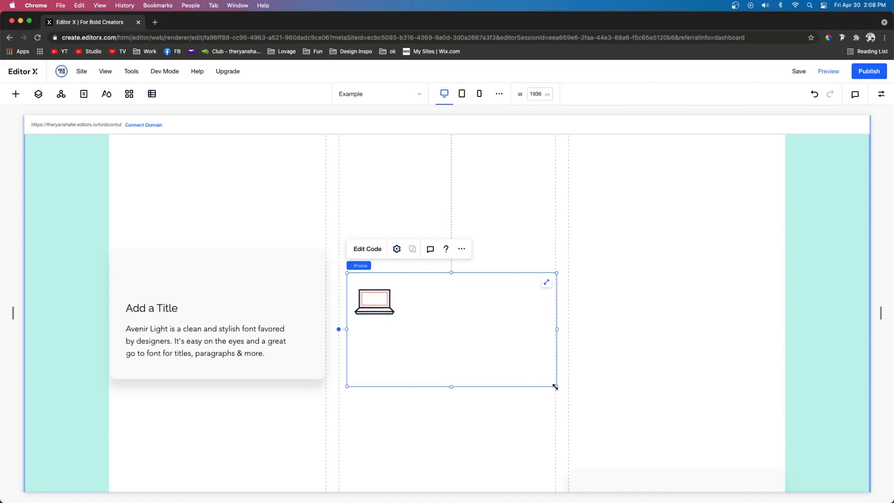
{"action": "left_click_drag", "start_coordinate": [554, 387], "coordinate": [448, 327]}
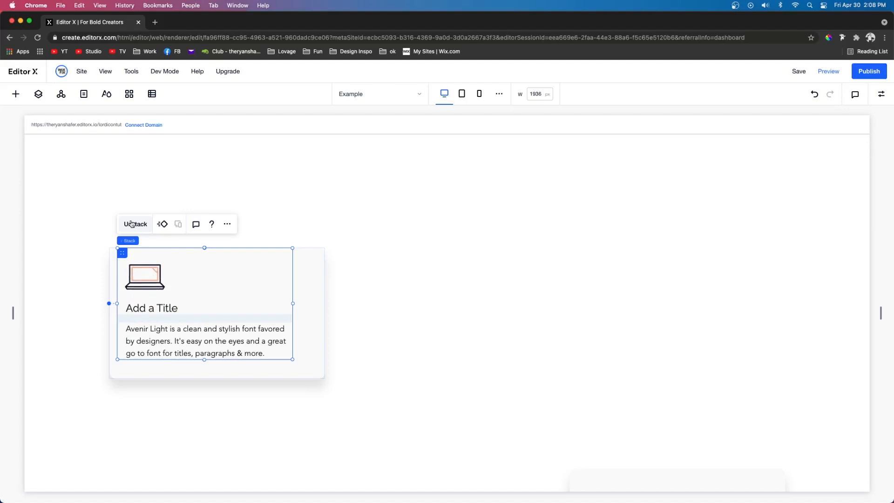
{"action": "mouse_move", "coordinate": [335, 338]}
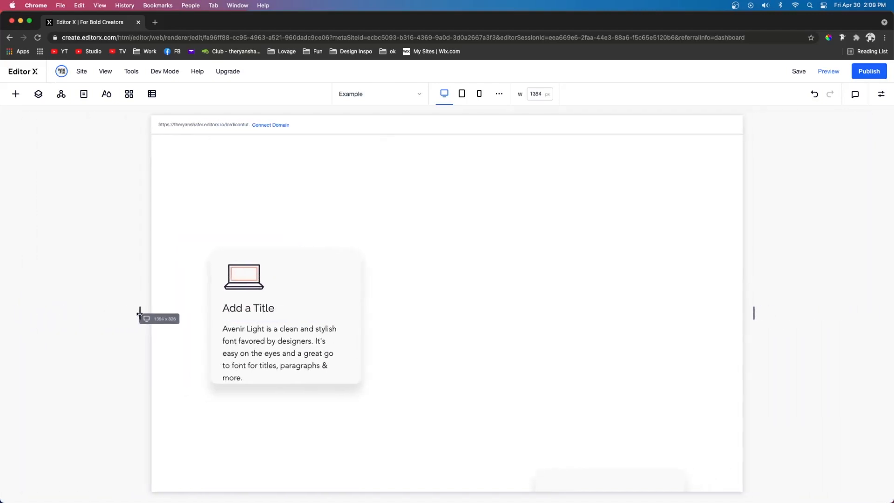
Step: Switch to Tablet, update the icon embed to an 80 px width, then return to Desktop
{"action": "left_click_drag", "start_coordinate": [140, 312], "coordinate": [142, 314]}
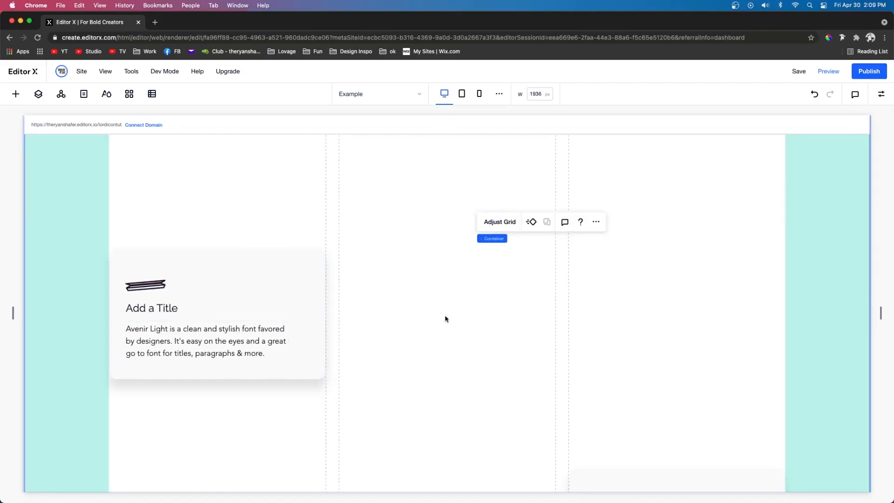
{"action": "left_click", "coordinate": [461, 93]}
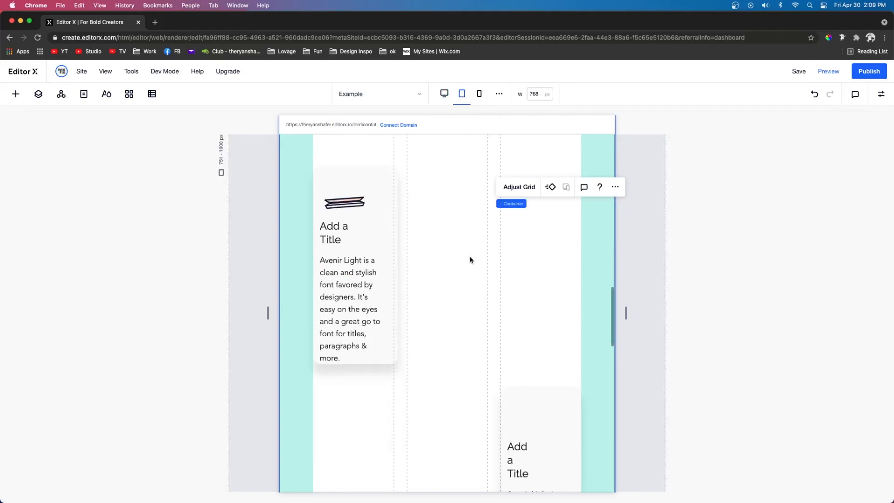
{"action": "left_click", "coordinate": [344, 202]}
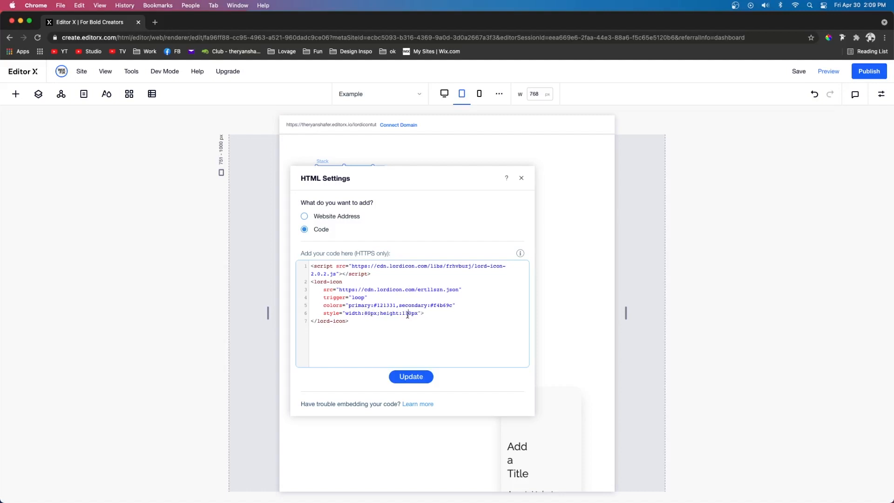
{"action": "left_click", "coordinate": [411, 377]}
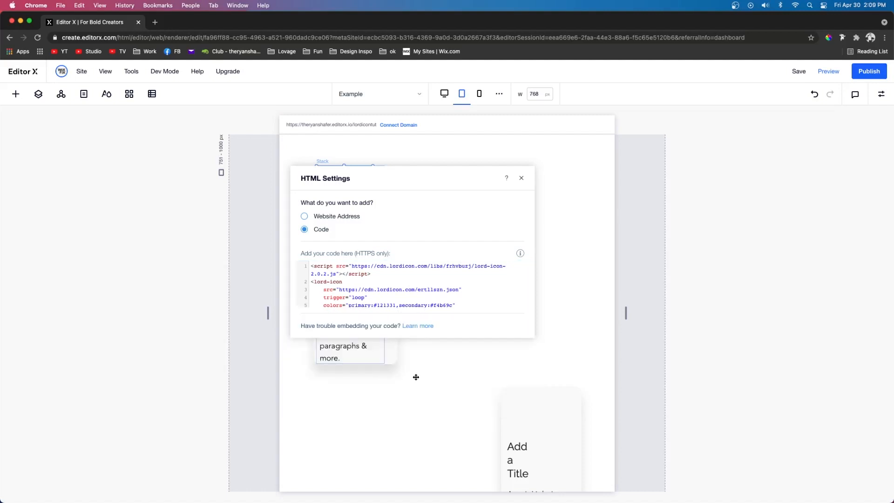
{"action": "left_click", "coordinate": [522, 178]}
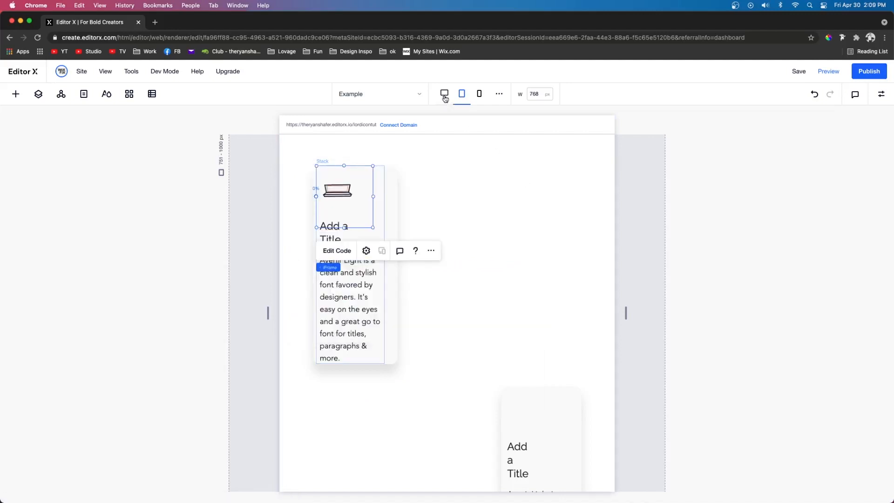
{"action": "left_click", "coordinate": [444, 94]}
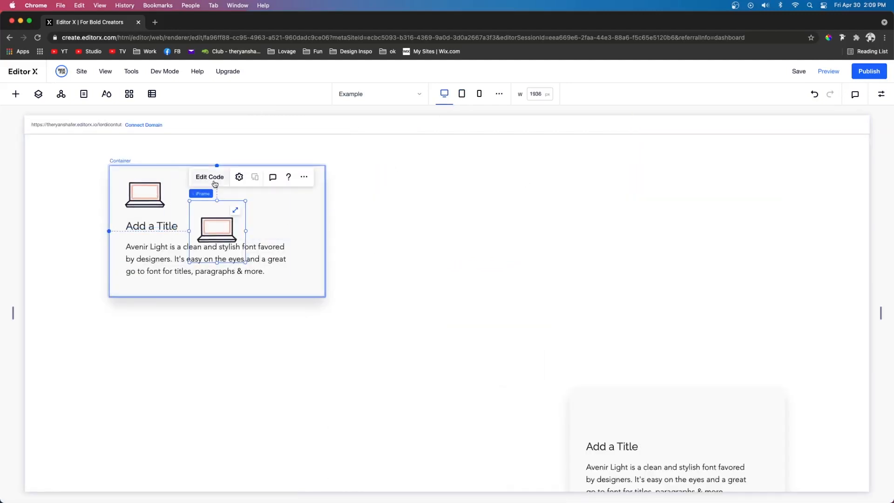
Step: Set the second icon embed's code to 80 px and the third embed's to 60 px
{"action": "left_click", "coordinate": [239, 177]}
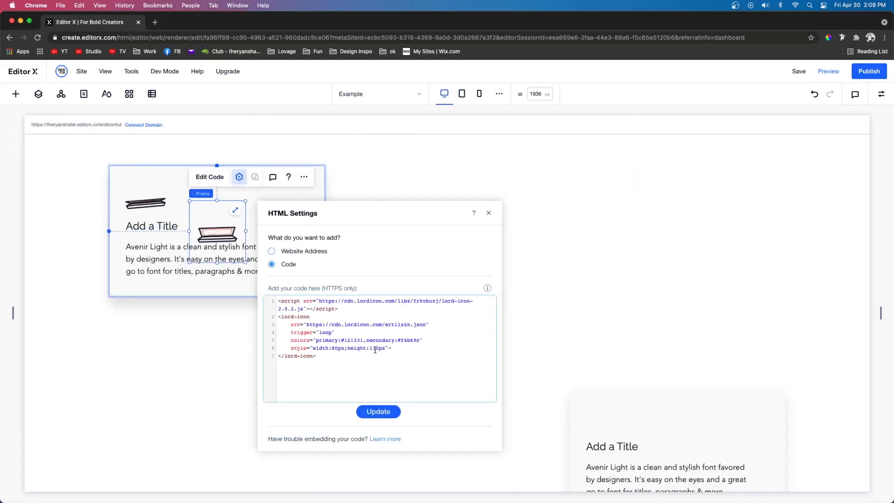
{"action": "left_click", "coordinate": [379, 412]}
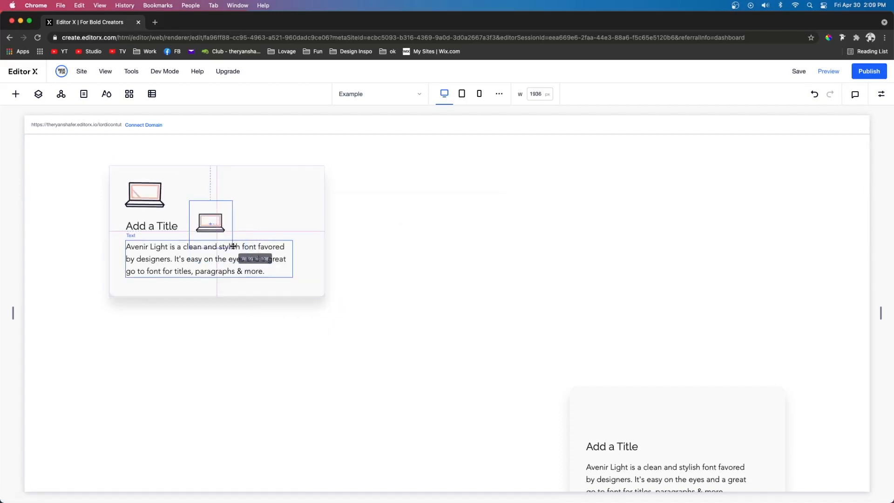
{"action": "left_click", "coordinate": [210, 222]}
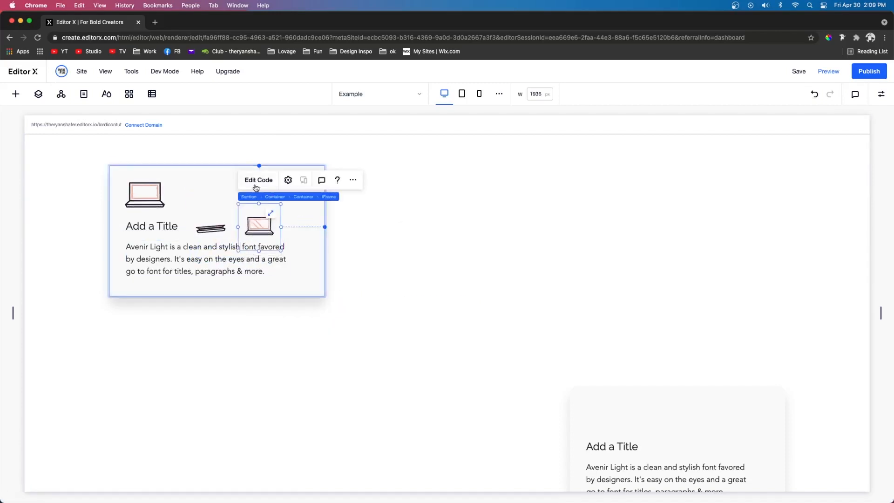
{"action": "left_click", "coordinate": [287, 180]}
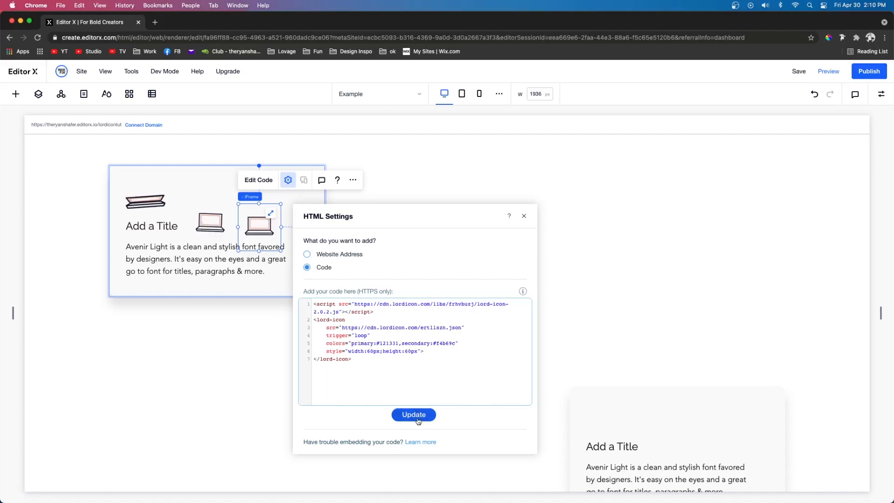
{"action": "left_click", "coordinate": [38, 94]}
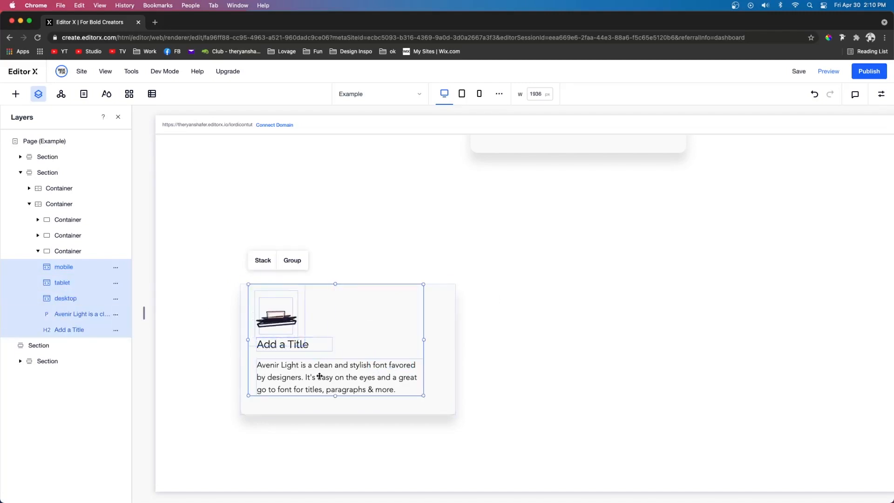
Step: Stack the three icon embeds with the card text and hide the embeds that don't belong on this layout
{"action": "left_click", "coordinate": [263, 261]}
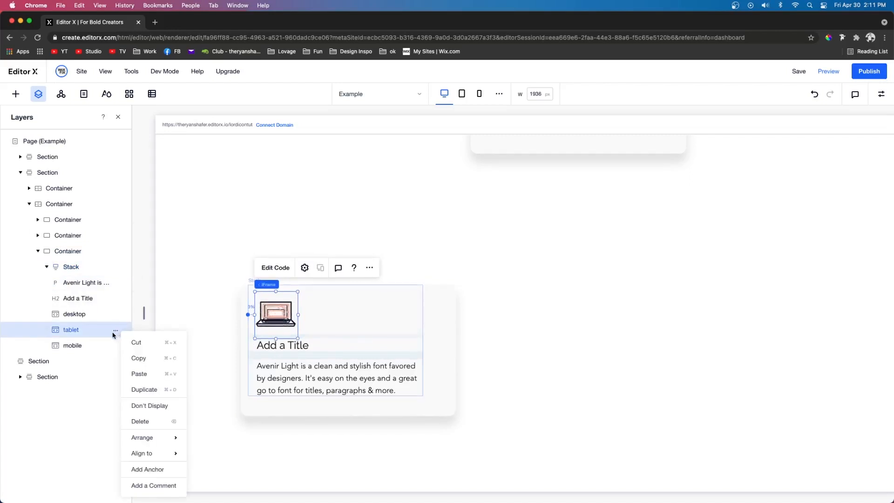
{"action": "left_click", "coordinate": [149, 406]}
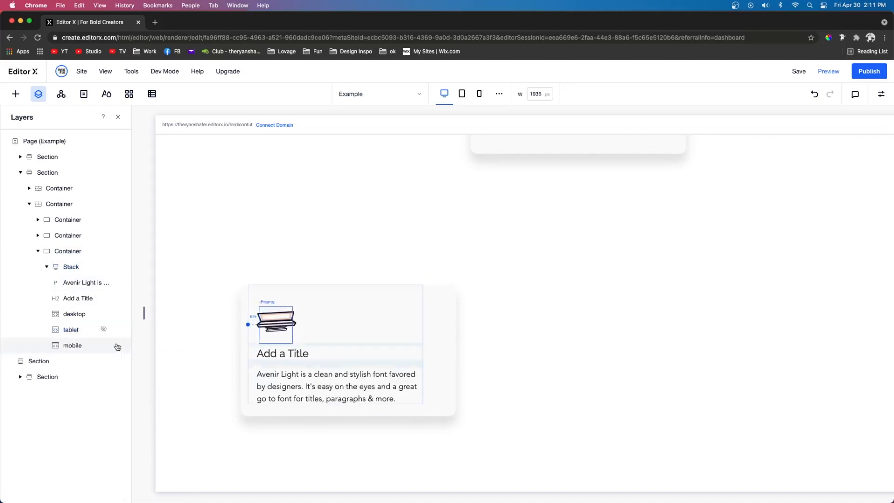
{"action": "left_click", "coordinate": [72, 345]}
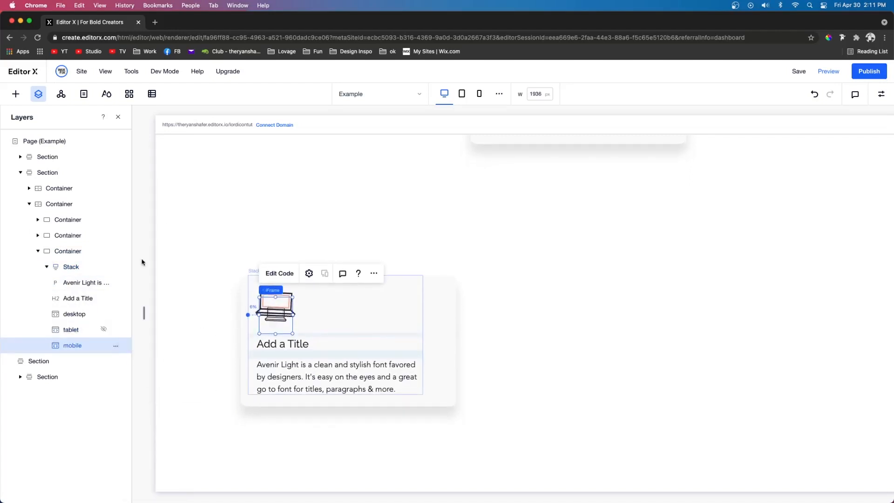
{"action": "left_click", "coordinate": [461, 93]}
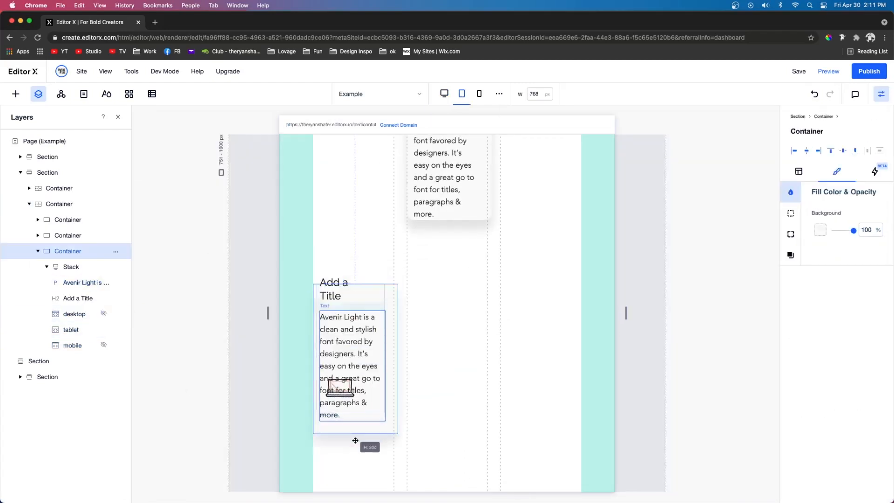
Step: Enlarge the tablet card container, check the mobile layout, and preview the Lordicon banner site
{"action": "left_click", "coordinate": [70, 267]}
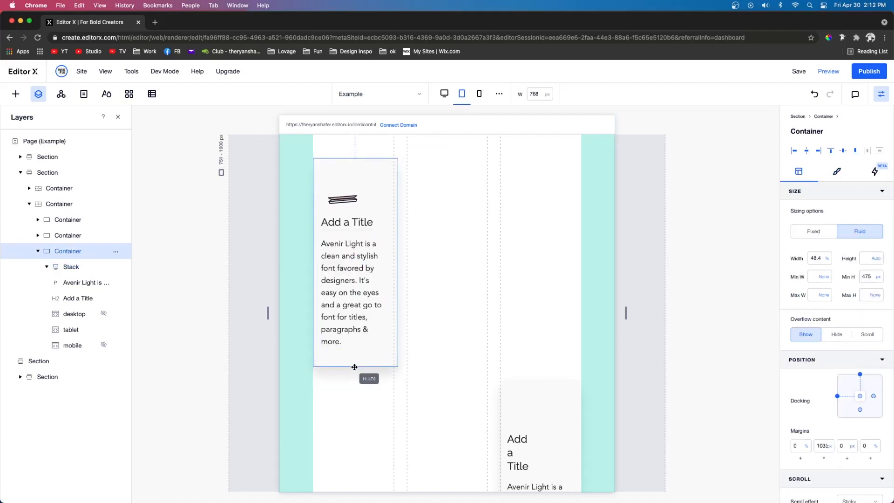
{"action": "left_click", "coordinate": [479, 94]}
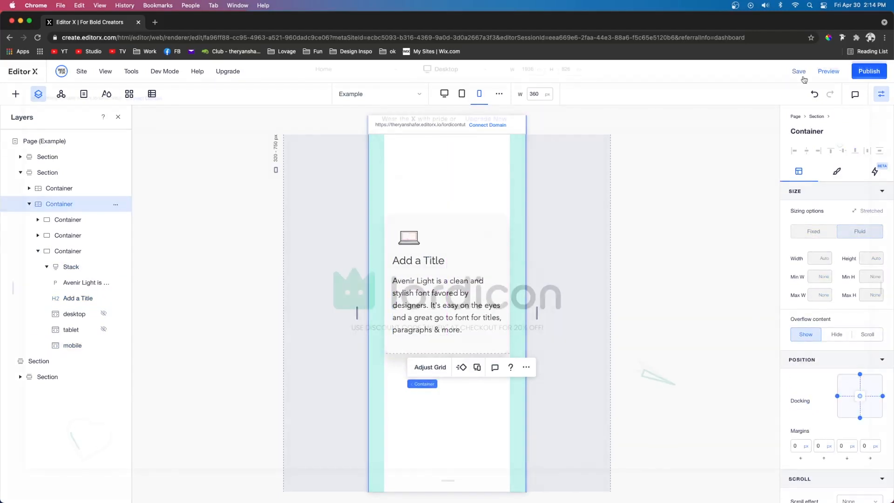
{"action": "left_click", "coordinate": [828, 71]}
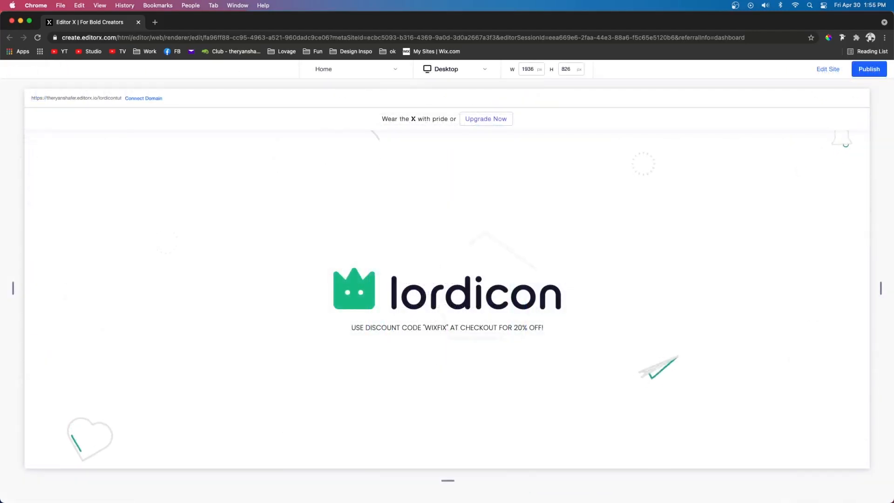